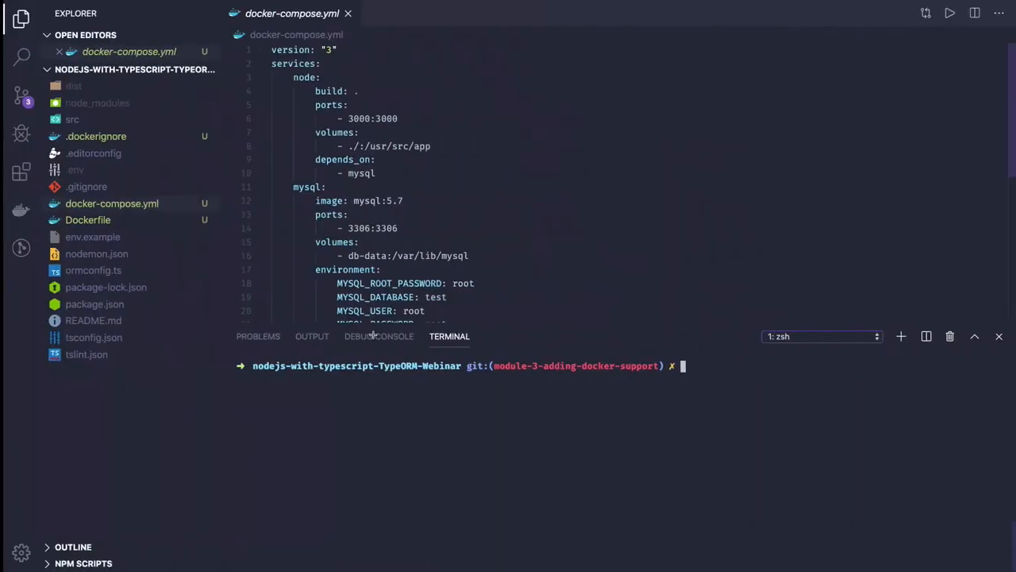
Review docker-compose.yml and the Dockerfile, then take the stack down with docker-compose down.
click(109, 203)
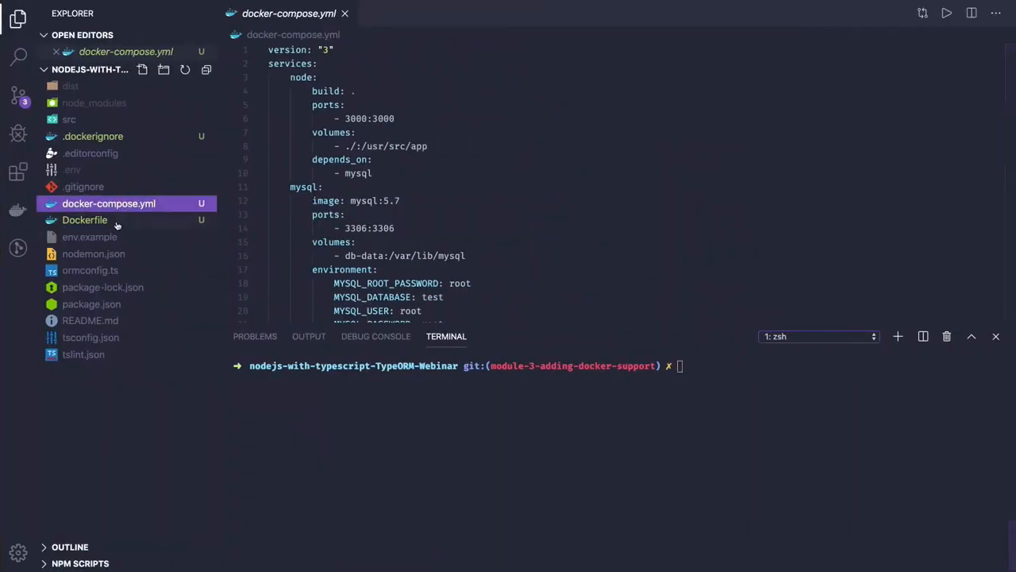
click(84, 220)
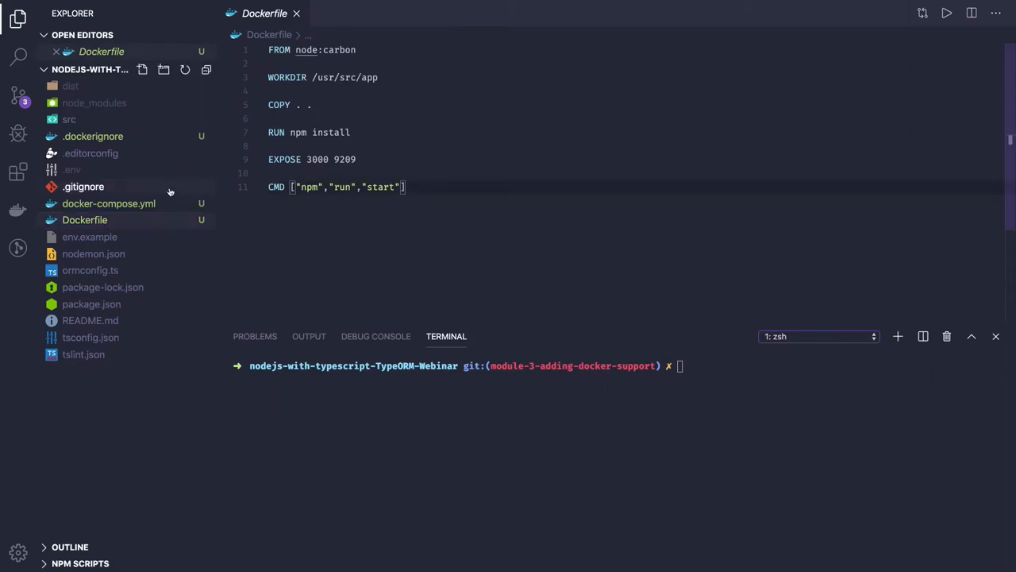
click(109, 203)
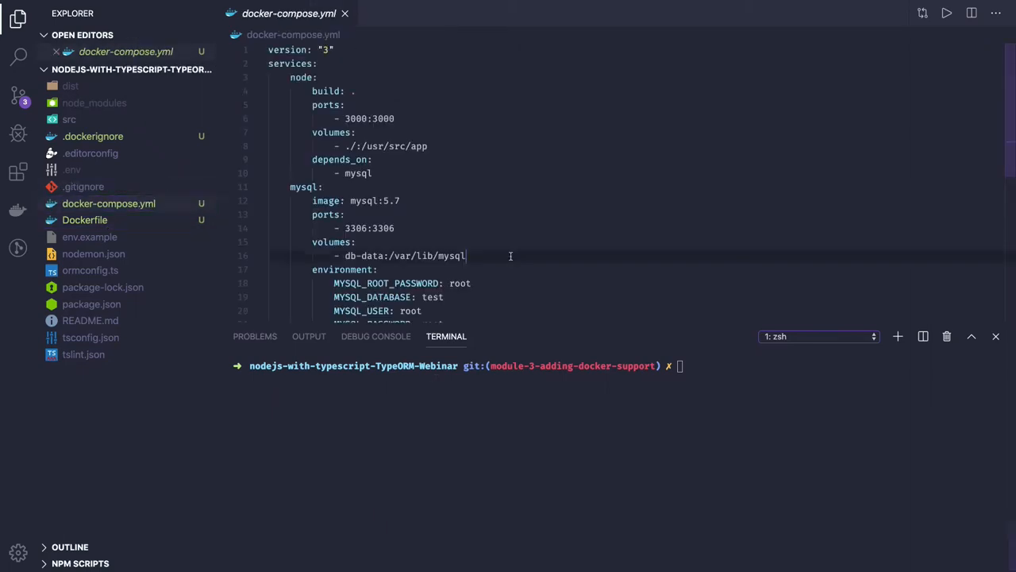
text(docker)
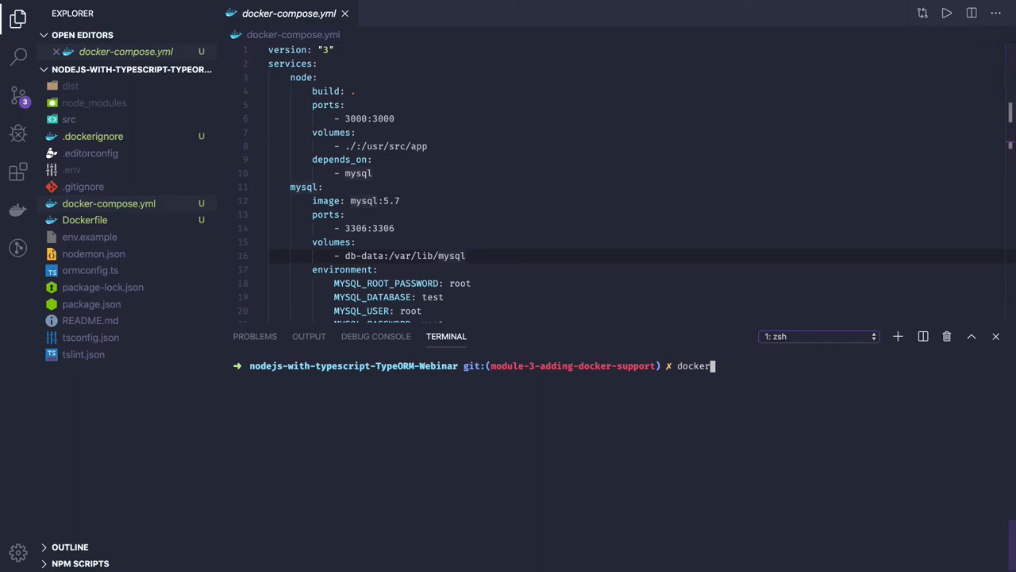
text(-compose dow)
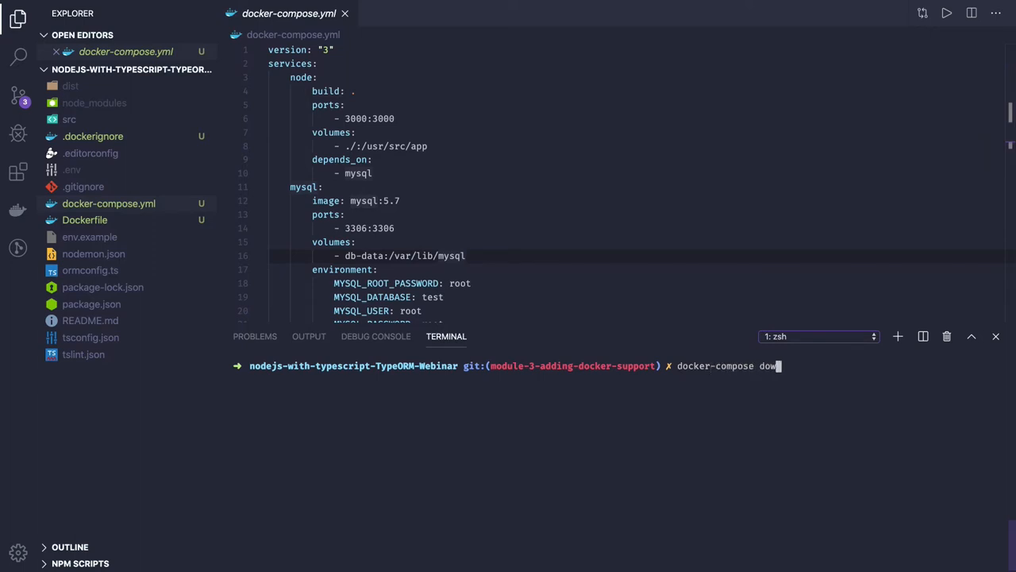
key(Return)
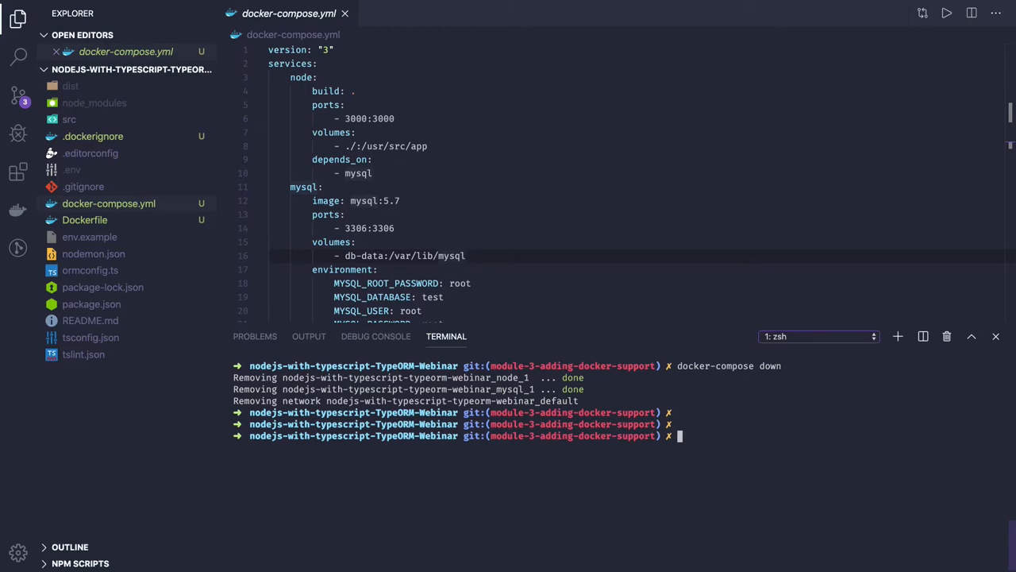
Remove all stopped containers with docker container prune.
text(docker)
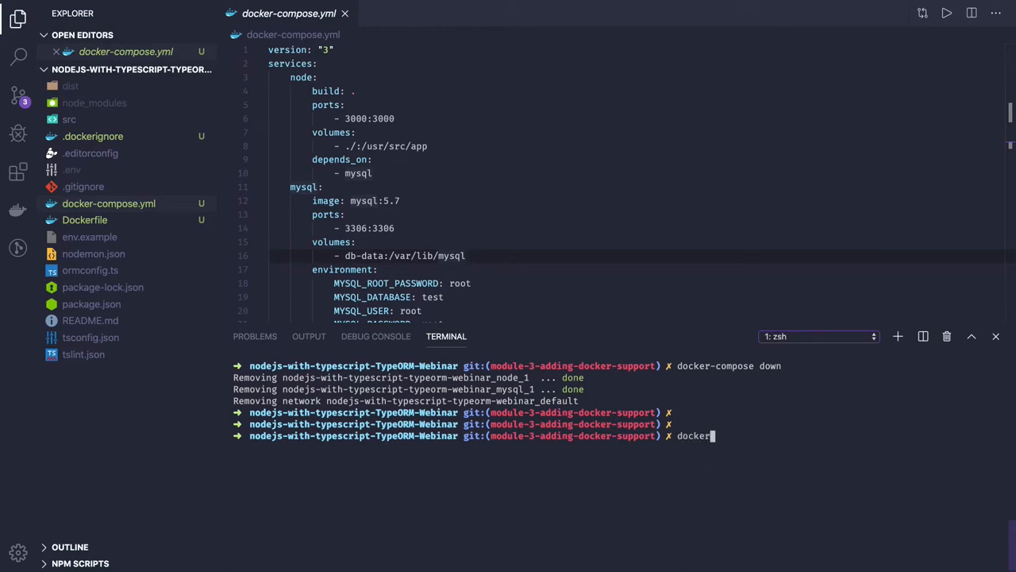
text(container p)
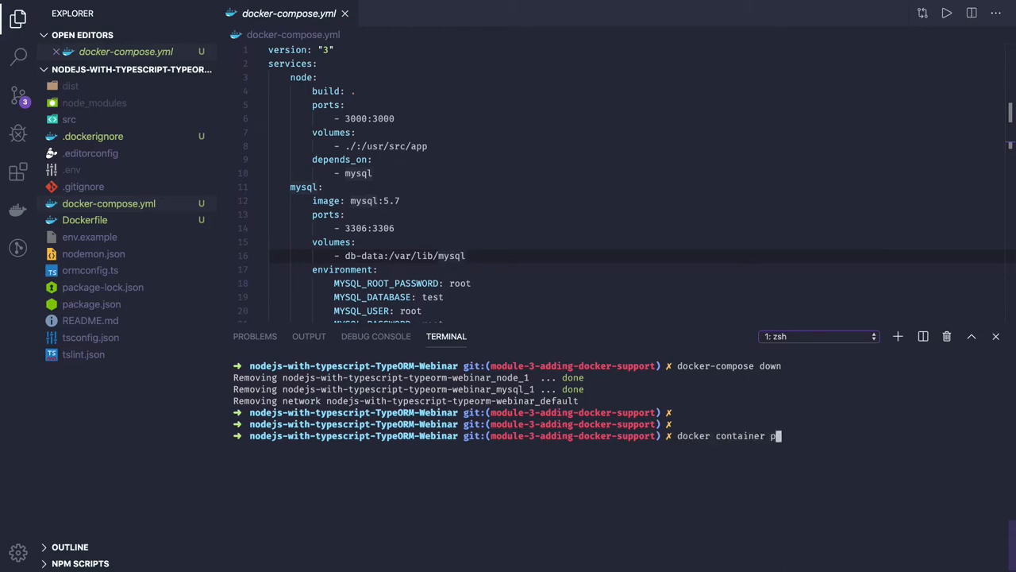
text(rune)
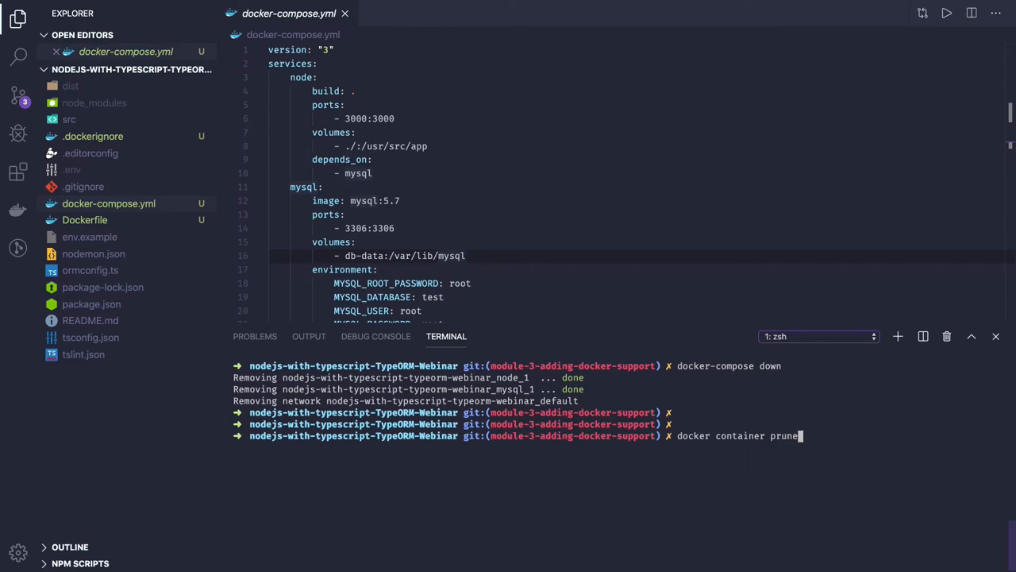
key(Return)
text(y)
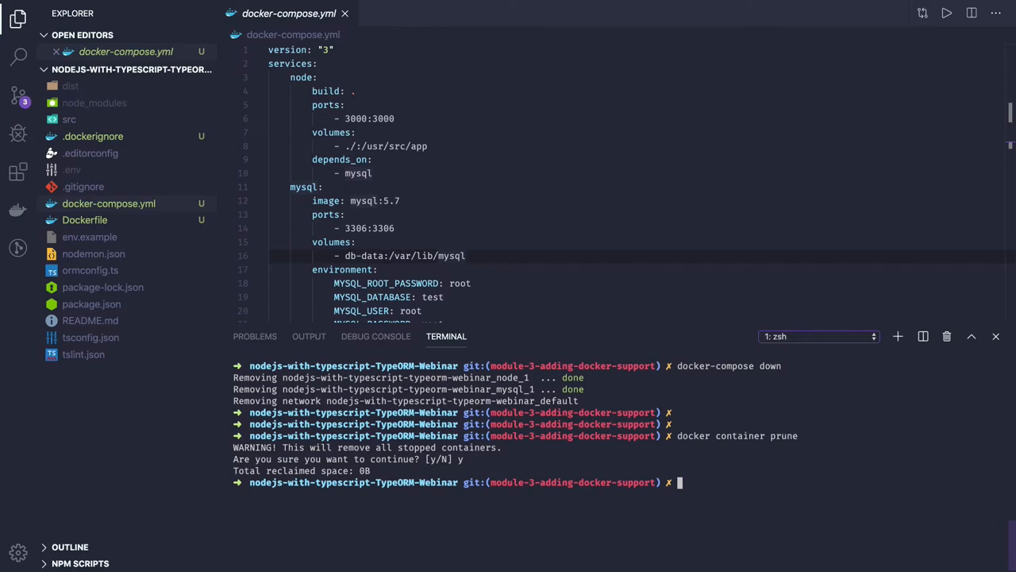
Prune unused Docker volumes, including the project's db-data volume.
text(docker container)
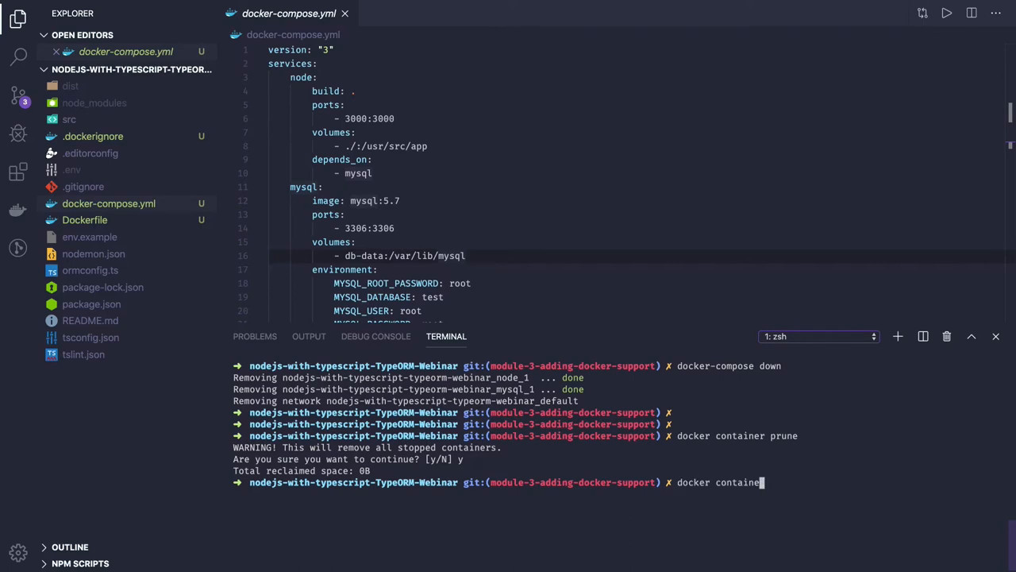
text(docker volume pru)
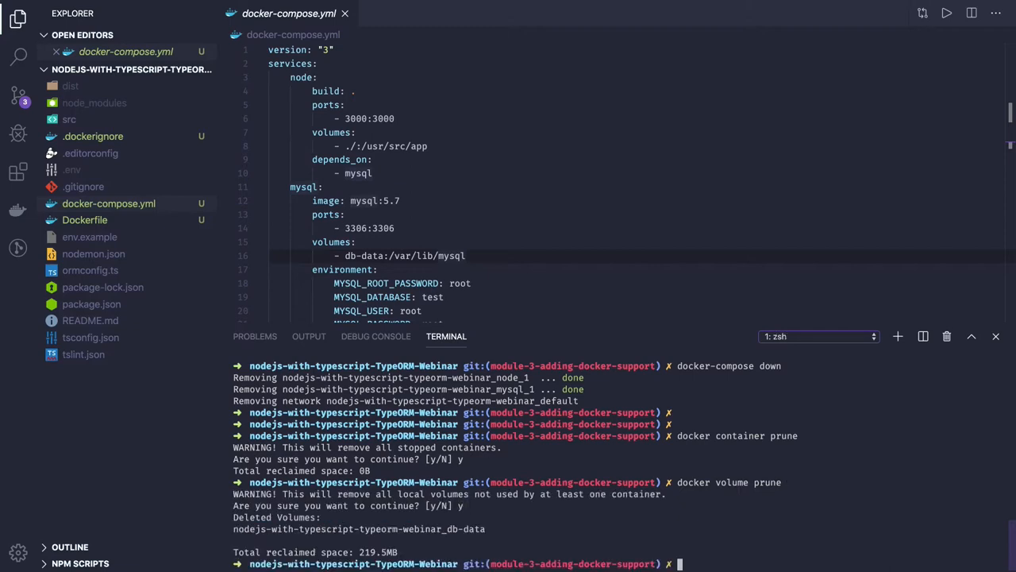
scroll(down, 3)
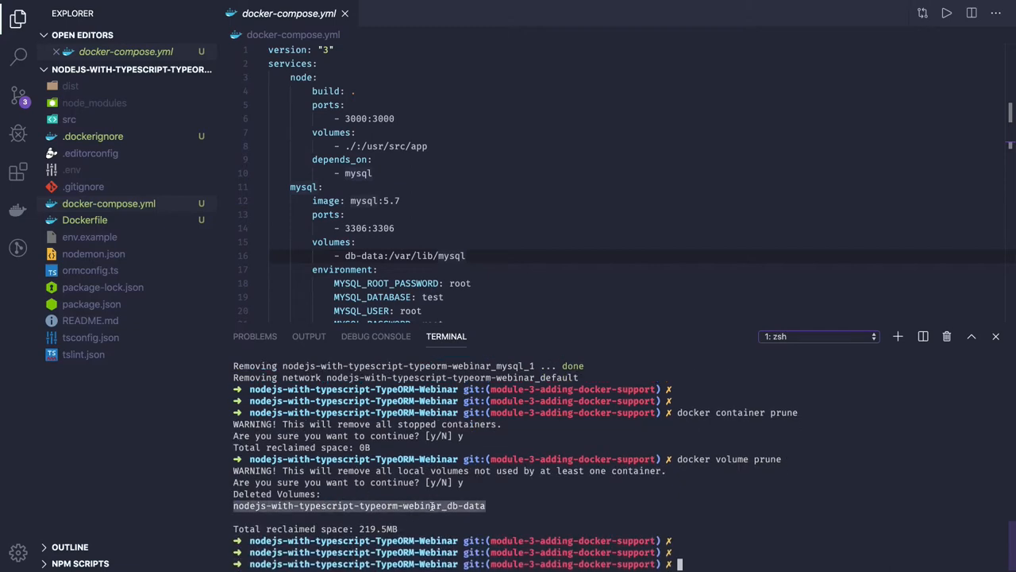
text(clear)
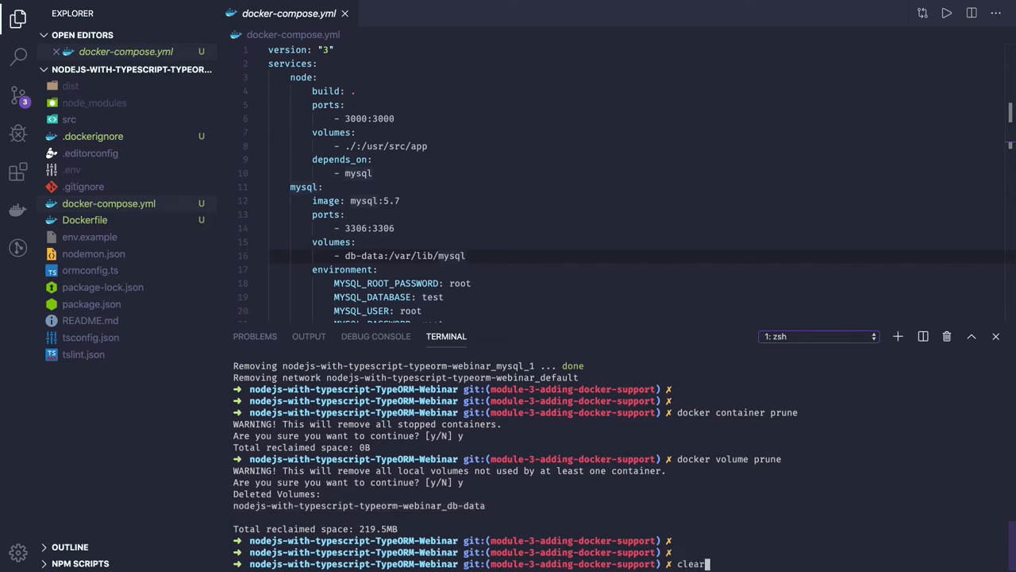
Clear the terminal and relaunch the services with docker-compose up.
key(Return)
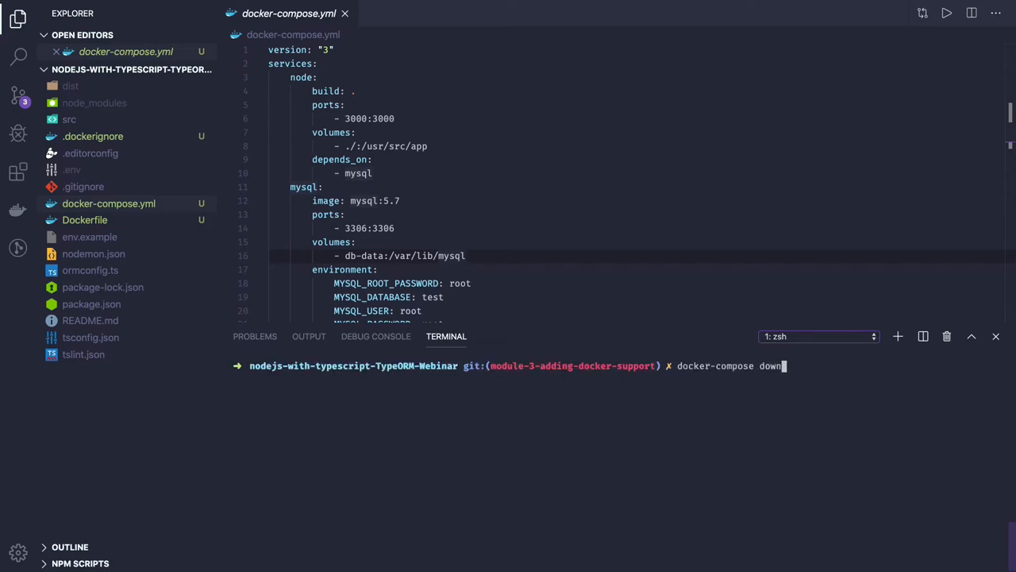
text(up)
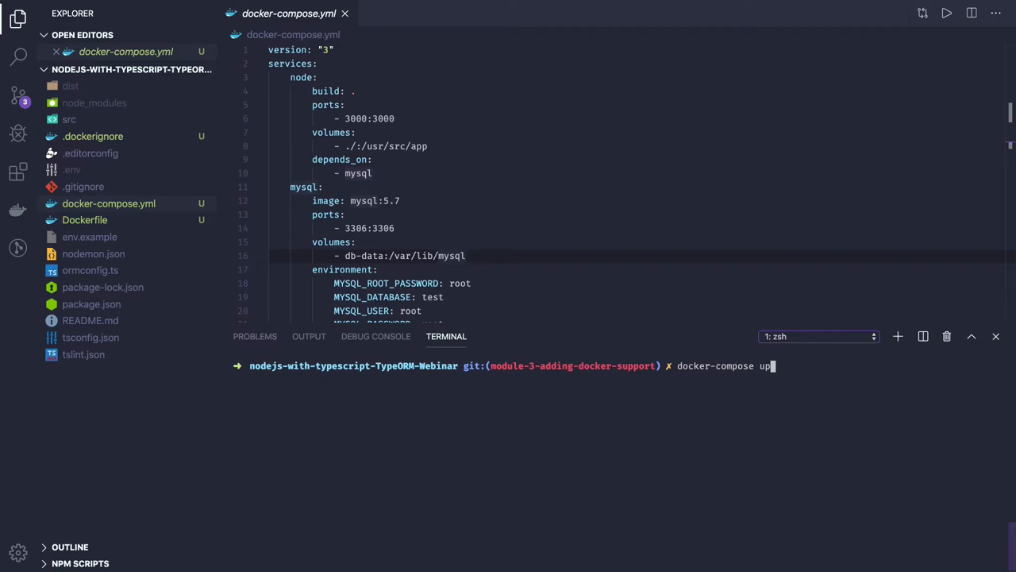
key(Return)
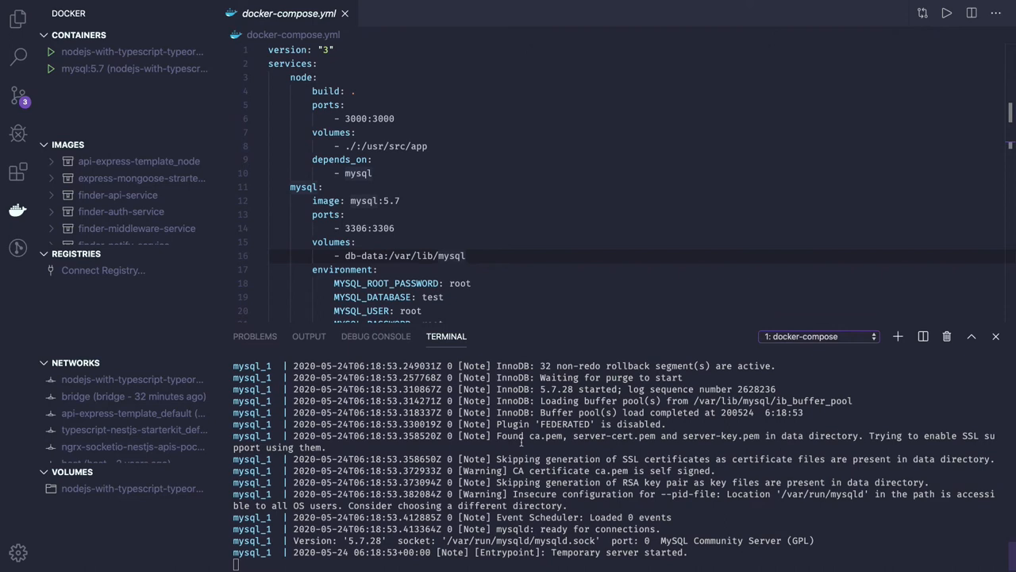
mouse_move(411, 185)
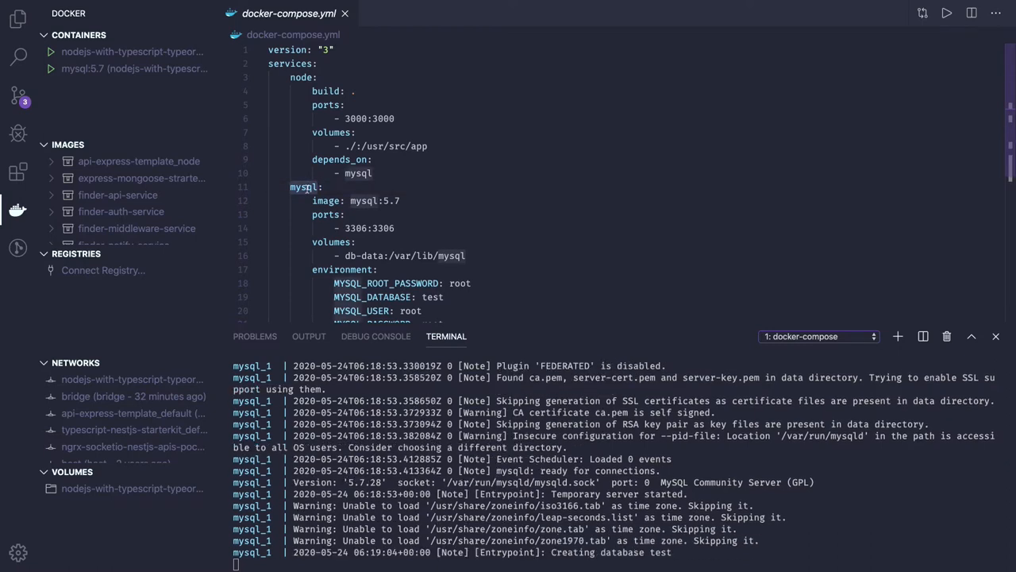
Follow the Compose logs and open the Docker sidebar until node and MySQL both run.
scroll(down, 3)
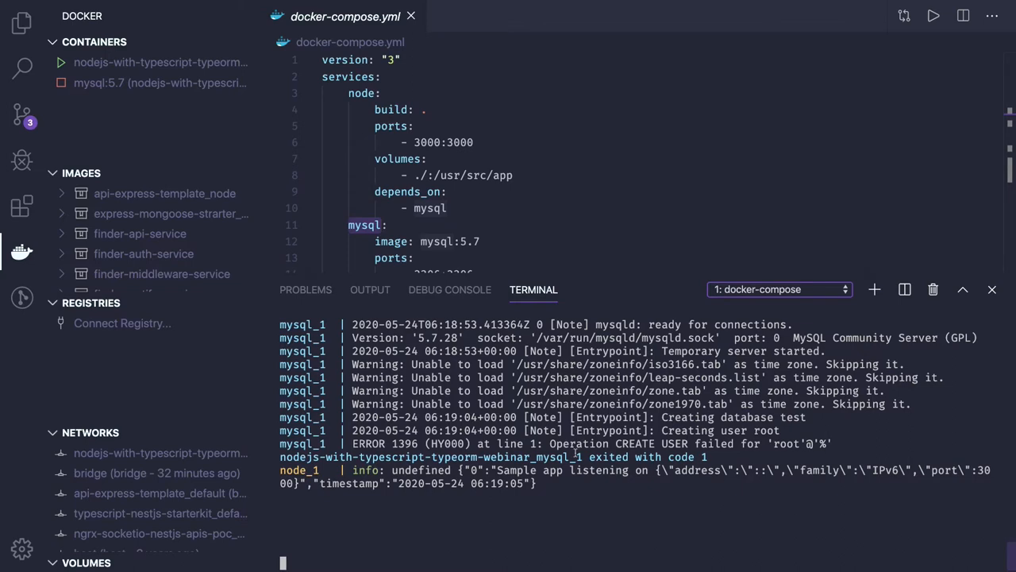
click(151, 83)
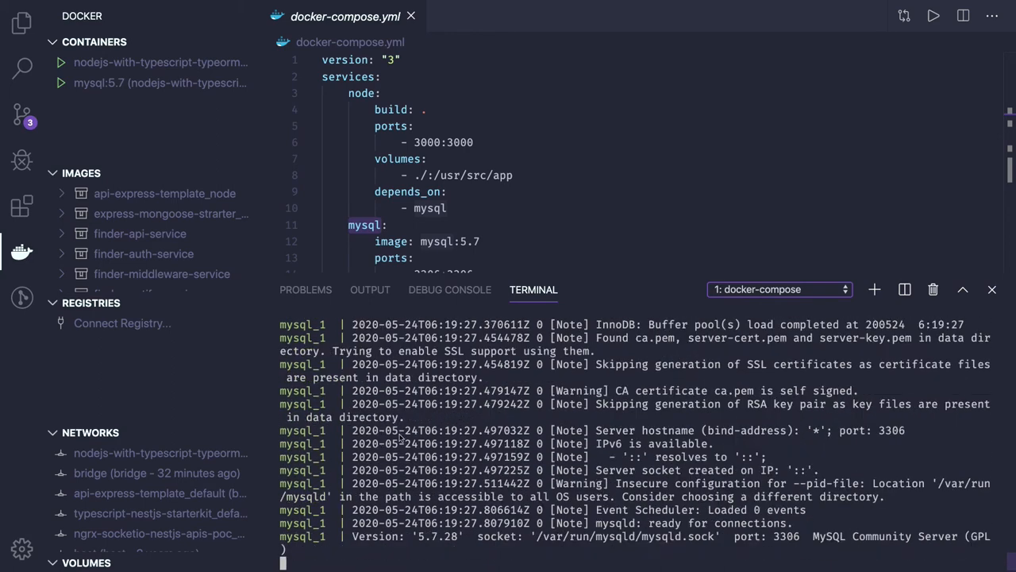
mouse_move(111, 70)
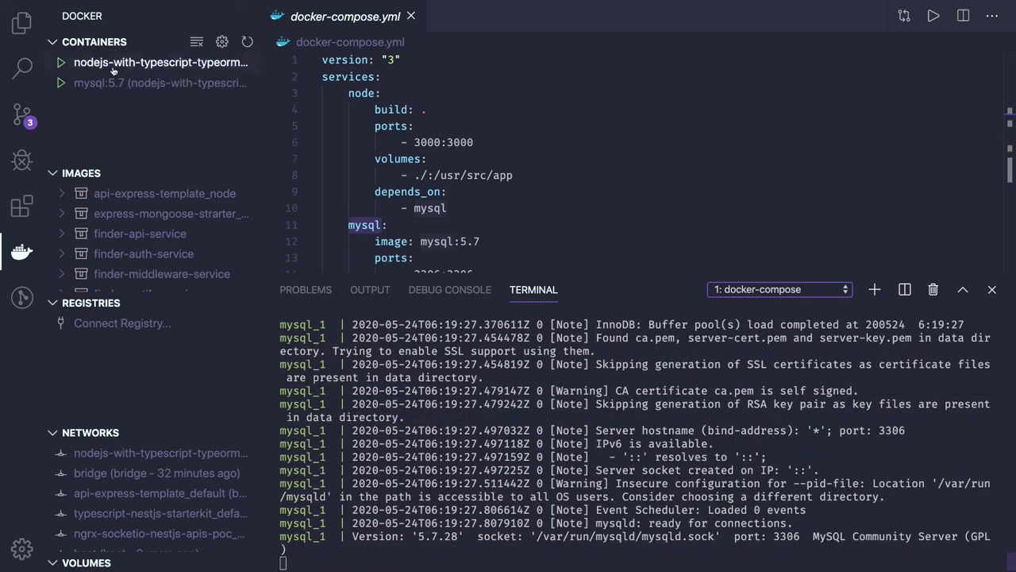
Attach a shell to the node container and list /usr/src/app with ls -l.
right_click(159, 62)
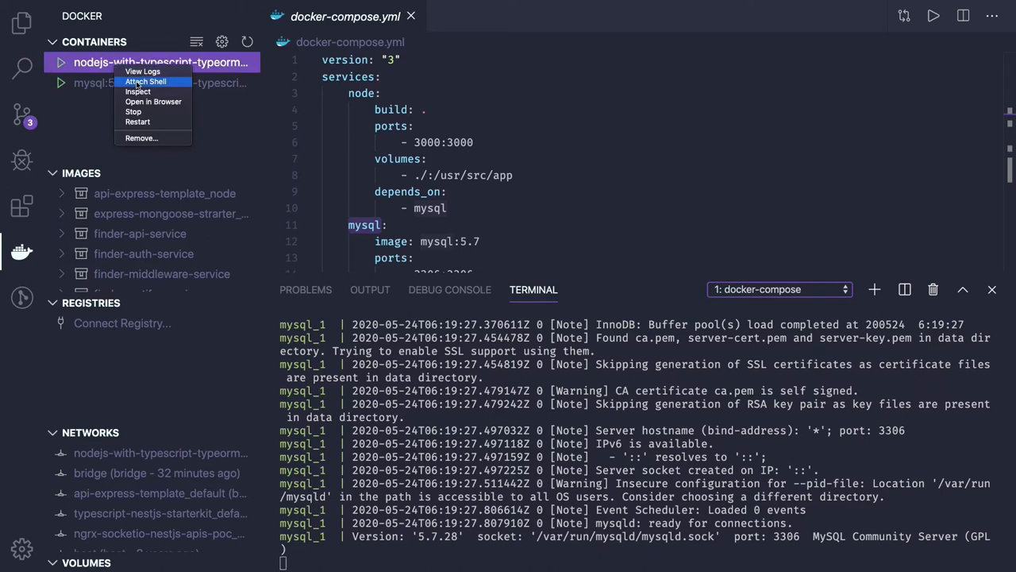
click(144, 81)
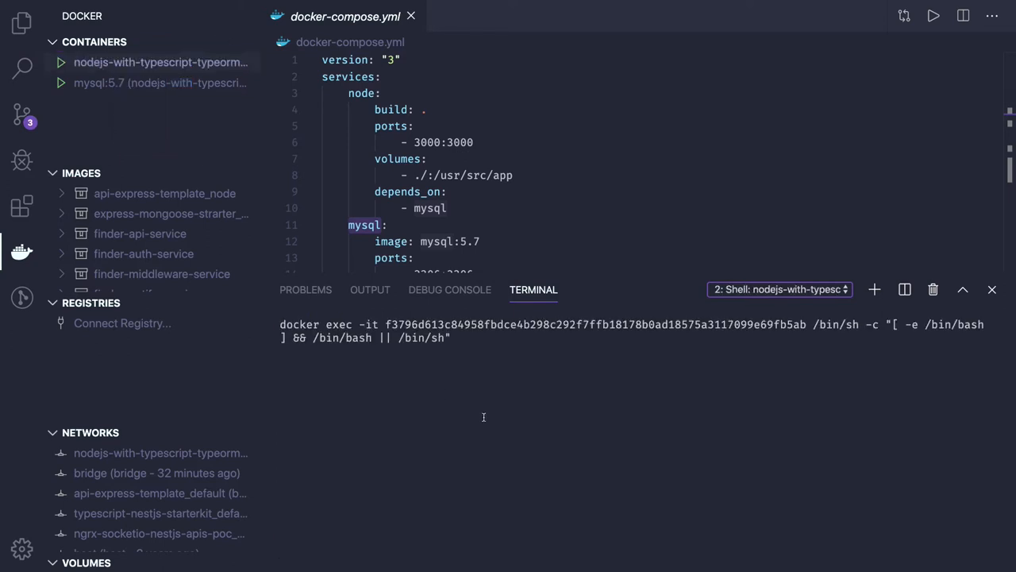
mouse_move(178, 131)
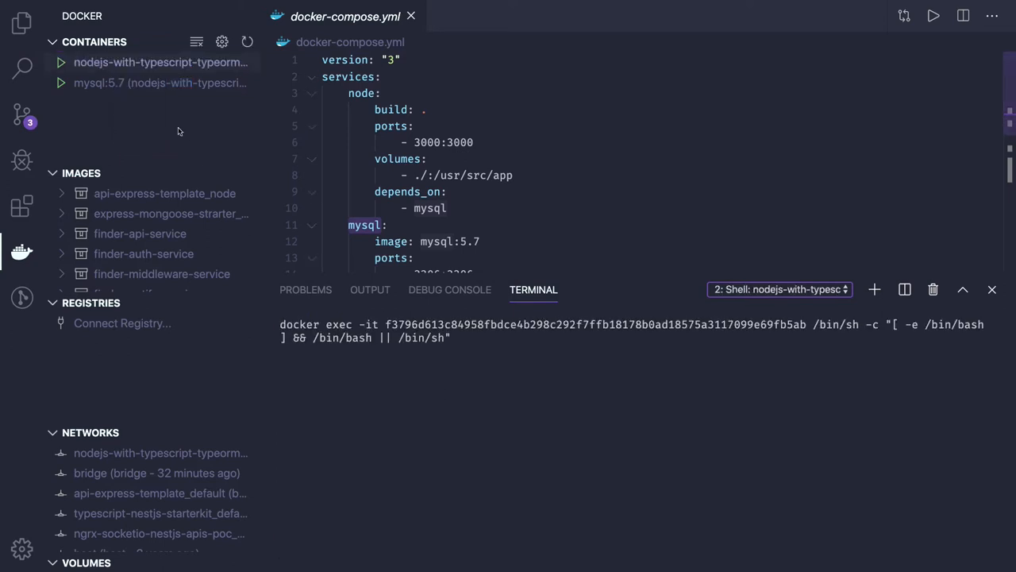
key(Return)
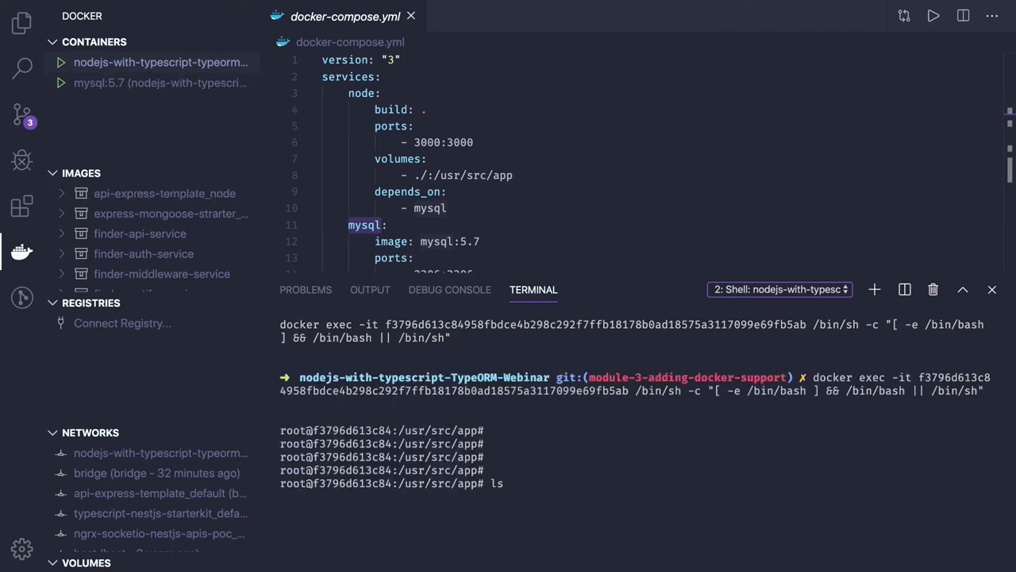
text(ls -l)
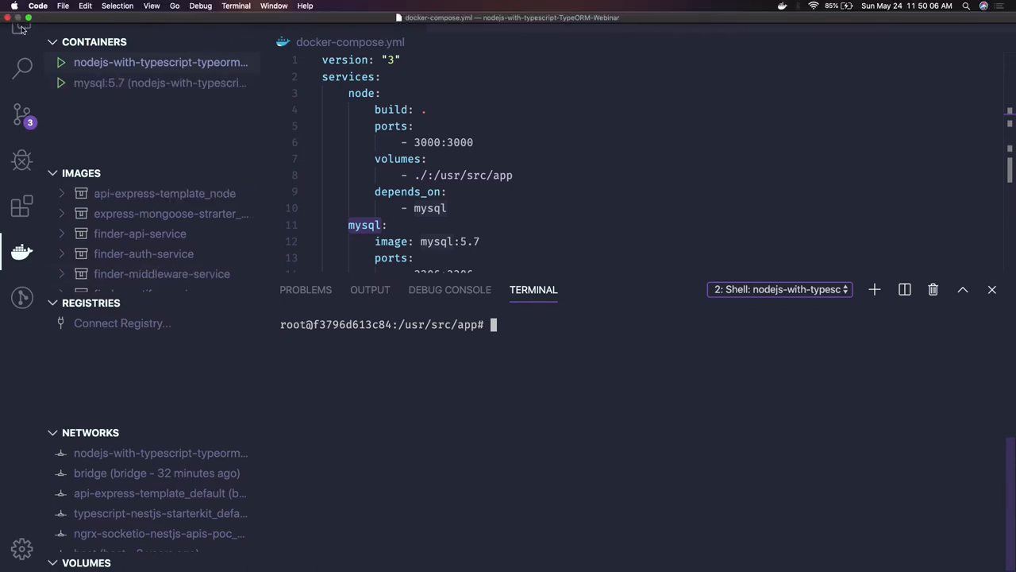
Return to the Explorer file list and open ormconfig.ts.
click(21, 22)
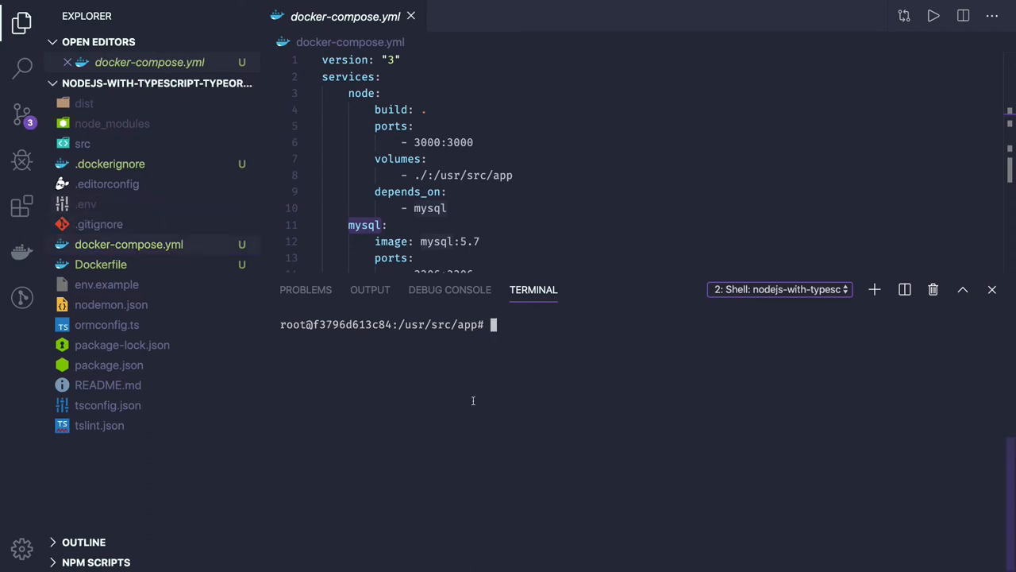
click(107, 324)
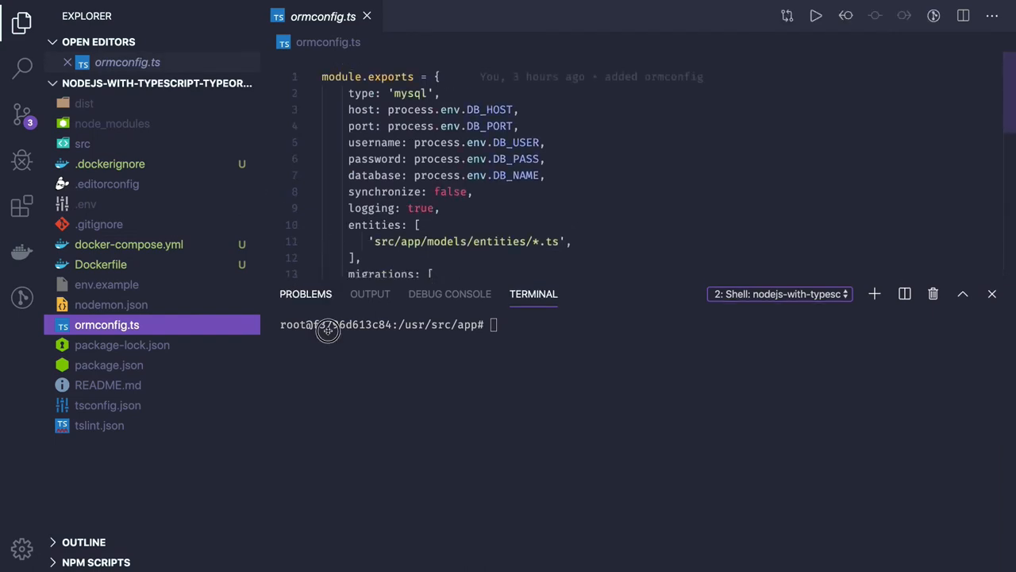
Expand src and app, then open routes/index.ts showing the /v1/user mount.
click(82, 144)
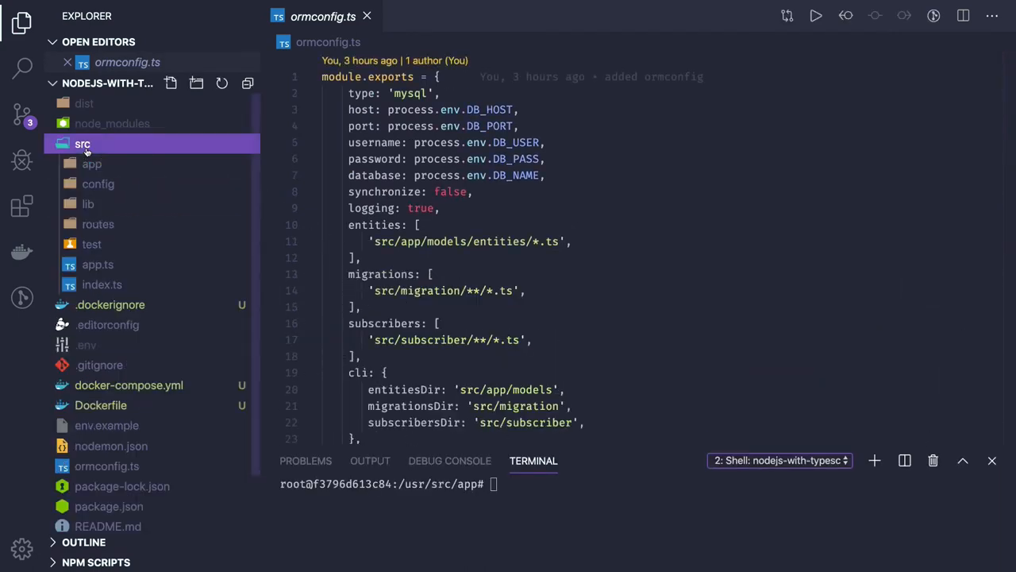
click(92, 164)
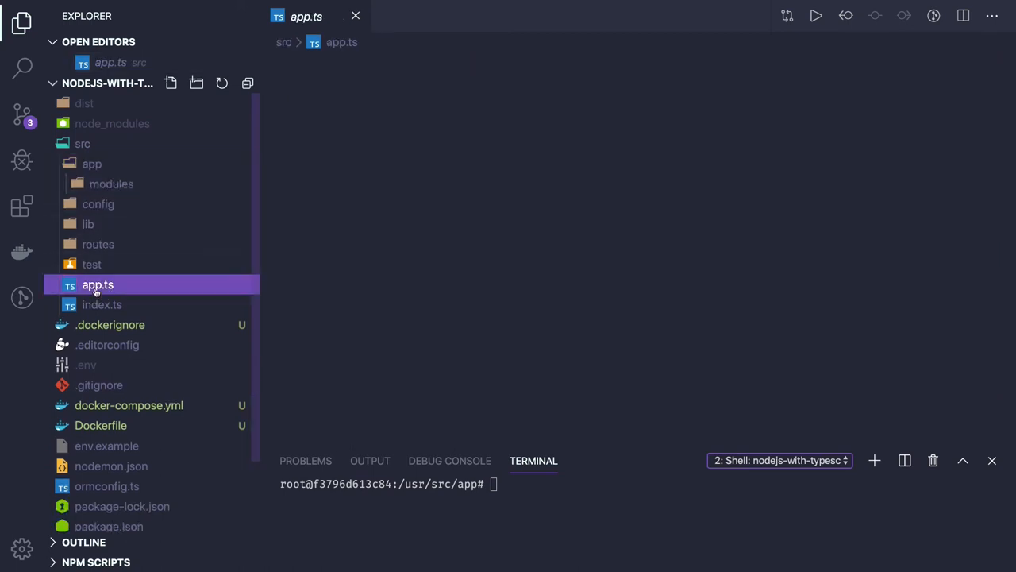
click(102, 304)
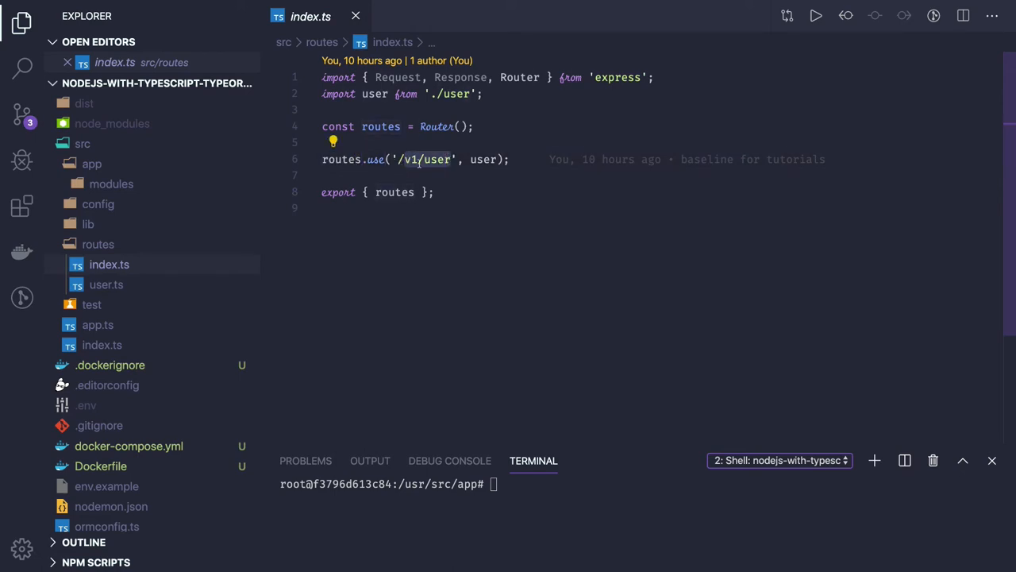
Open src/routes/user.ts and add a router.get('/', ) line on a new row.
click(105, 284)
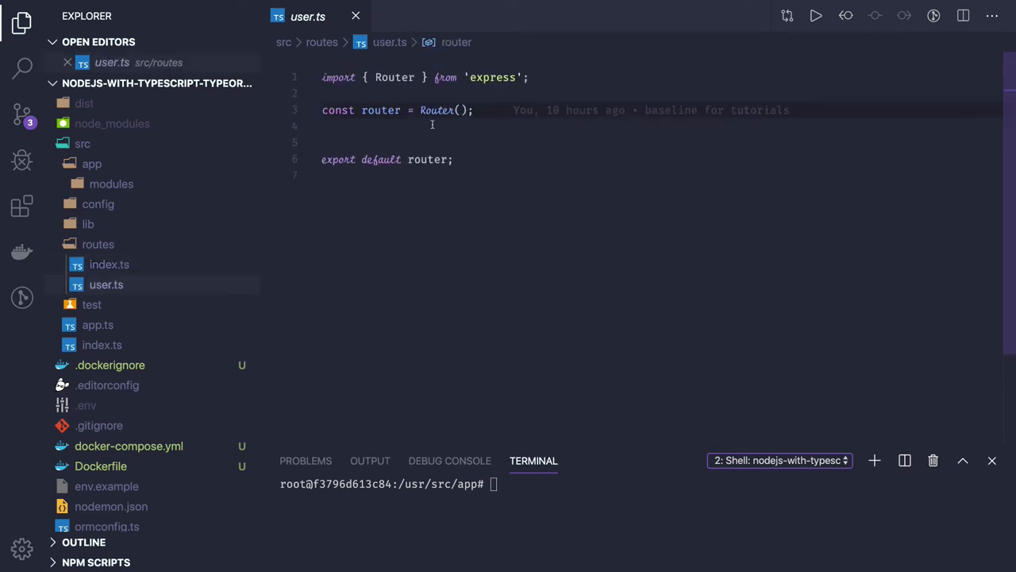
key(Enter)
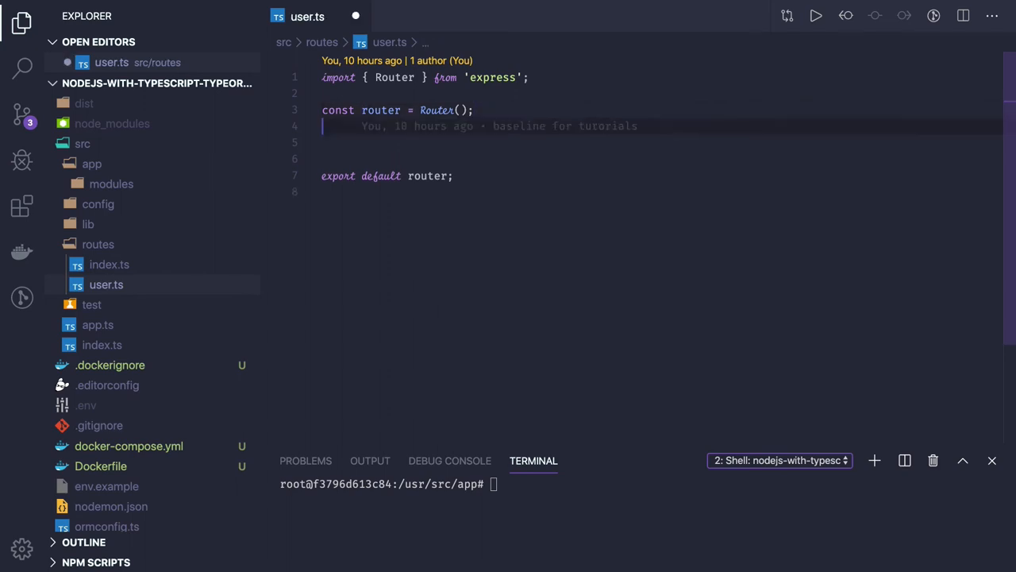
text(router.get()
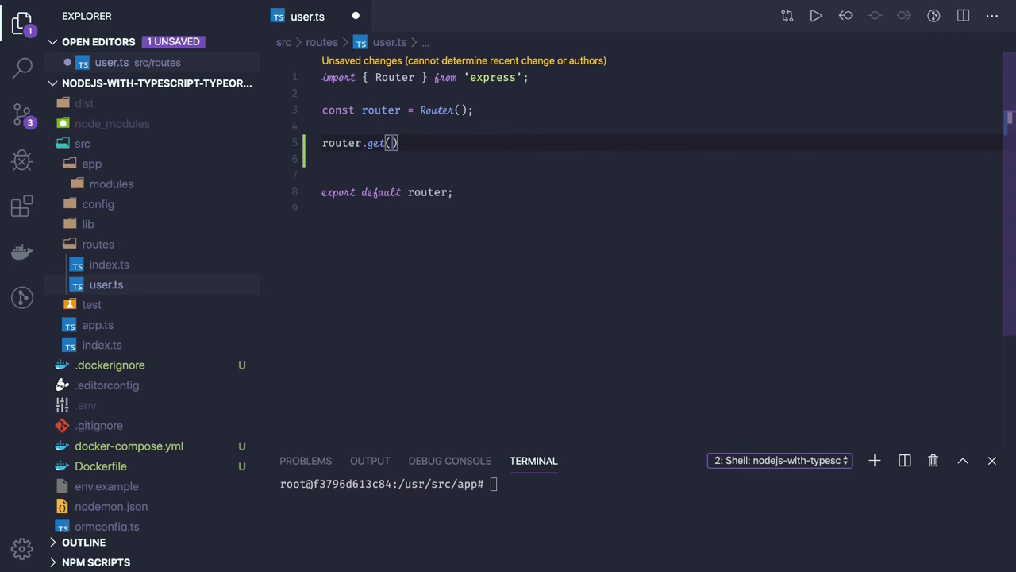
text('/',)
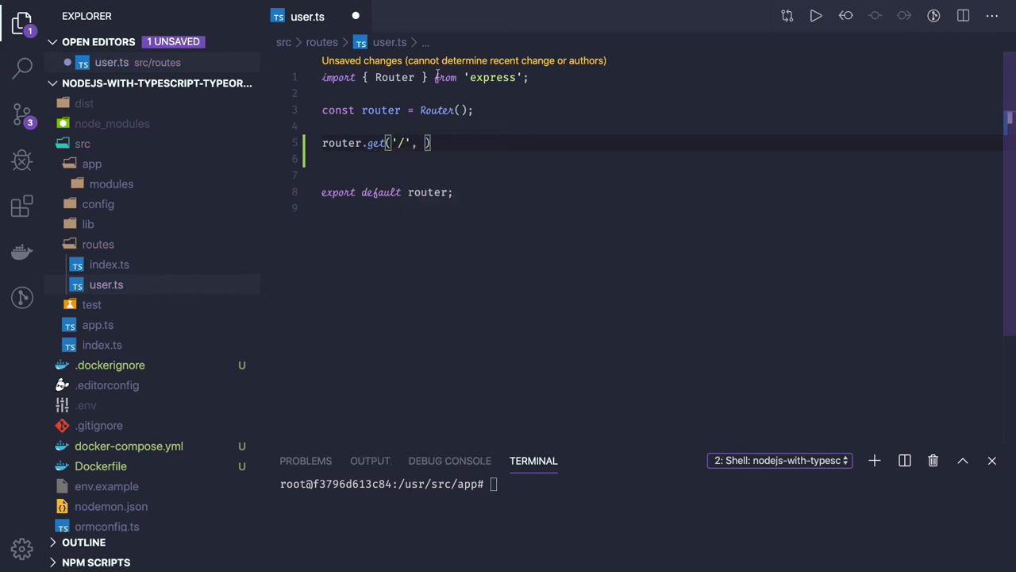
text(import { u)
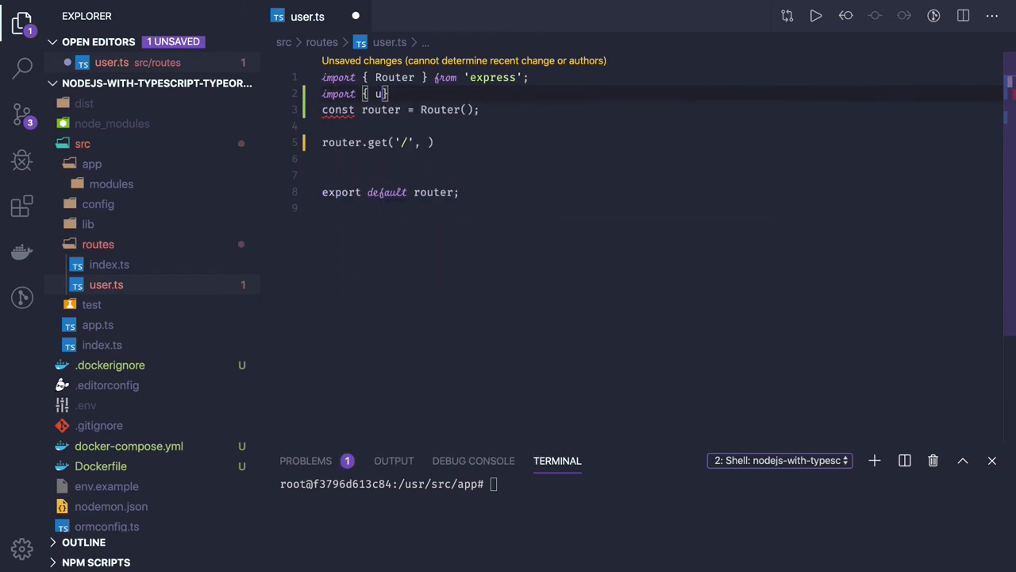
Import UserController from '../app/controllers/userController' in user.ts.
text(serController)
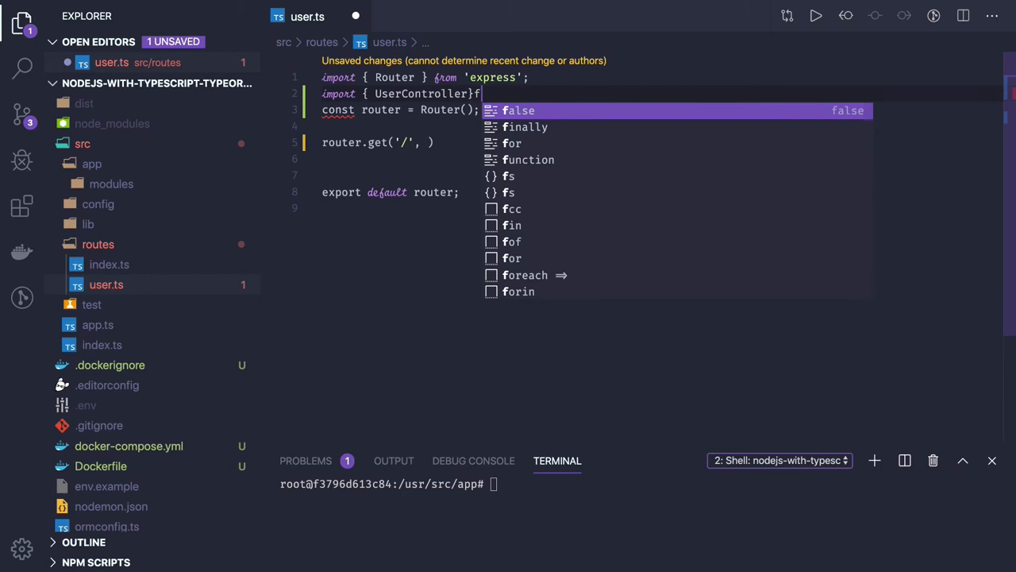
text(from '')
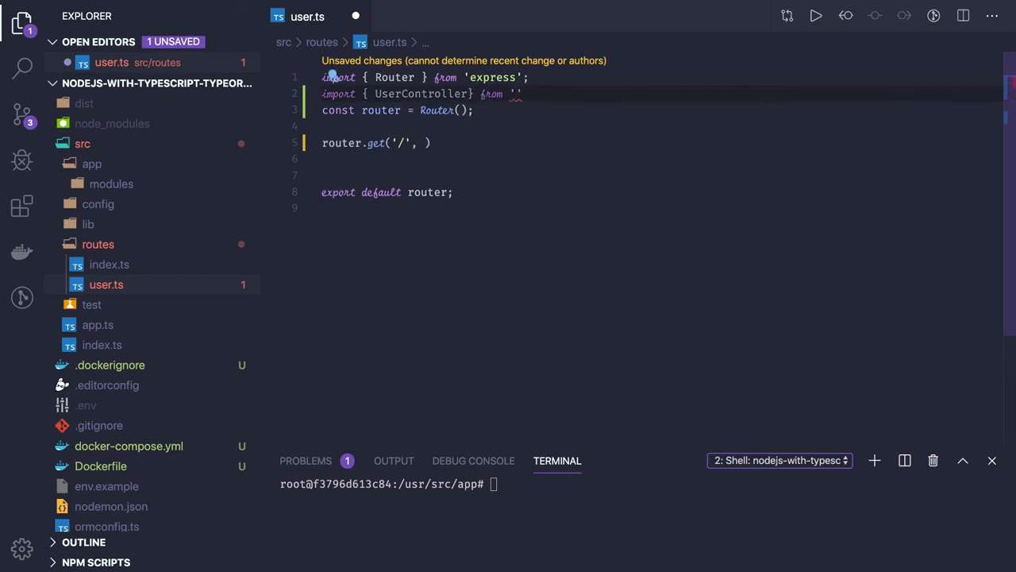
text(../app)
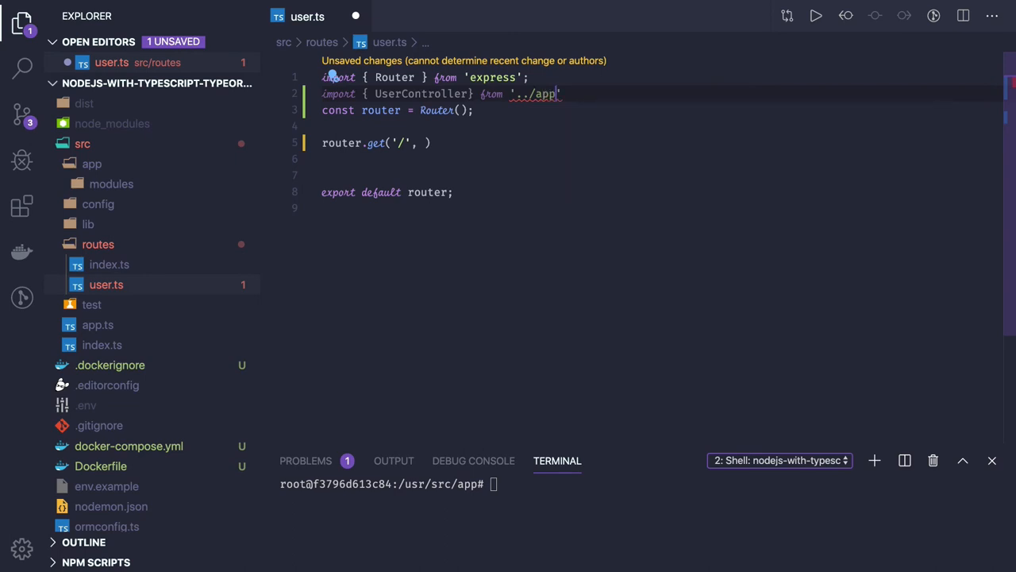
text(/controllers/U)
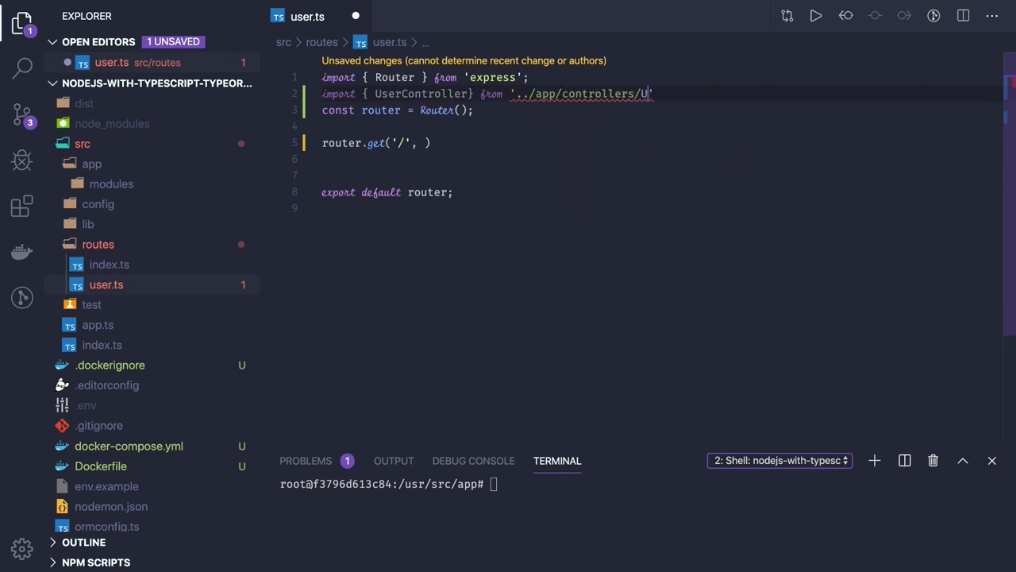
text(serController)
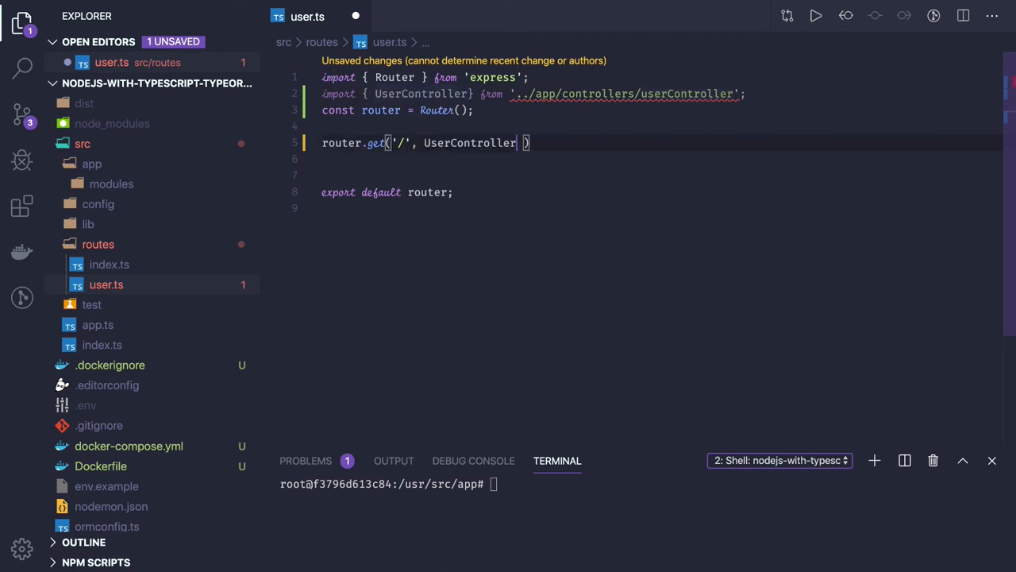
Make the '/' route call UserController.somemethod(req, res).
text(.somemetho)
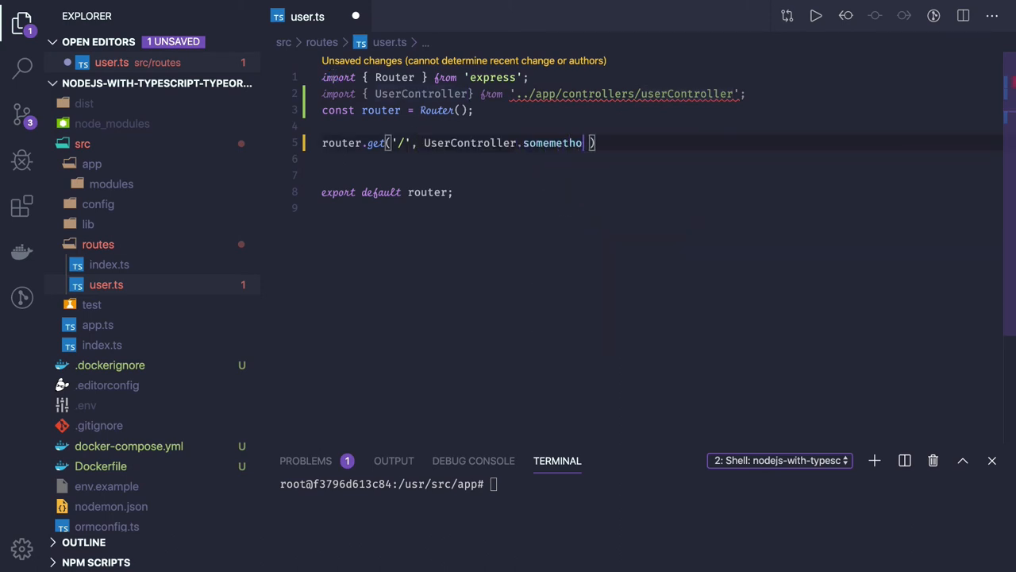
text(d())
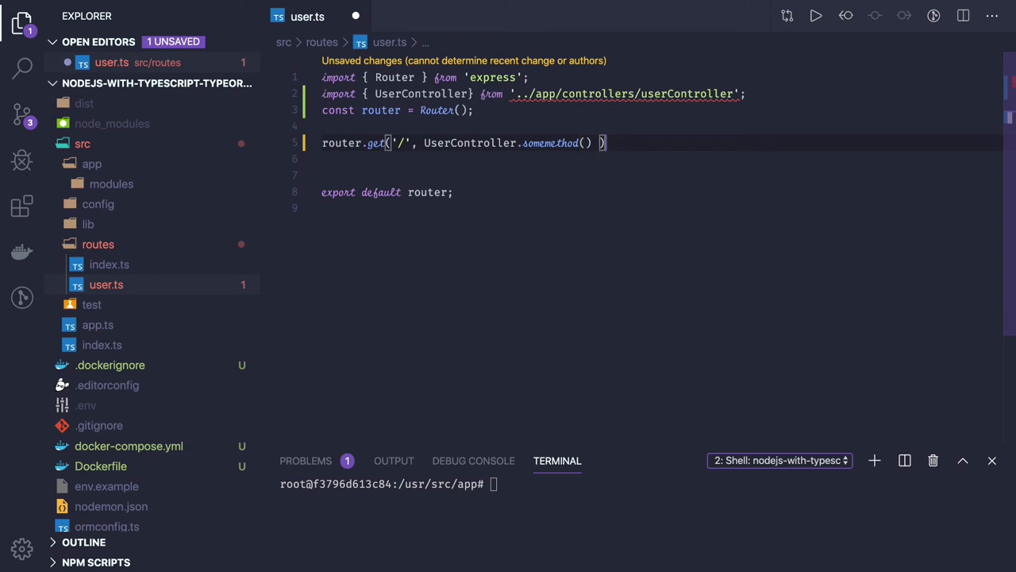
key(Backspace)
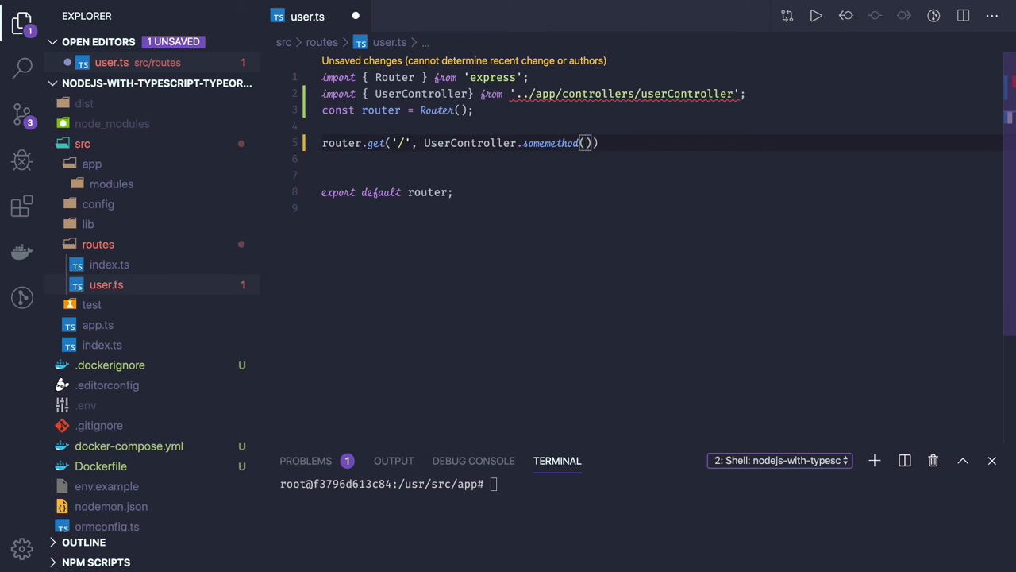
text(req, res)
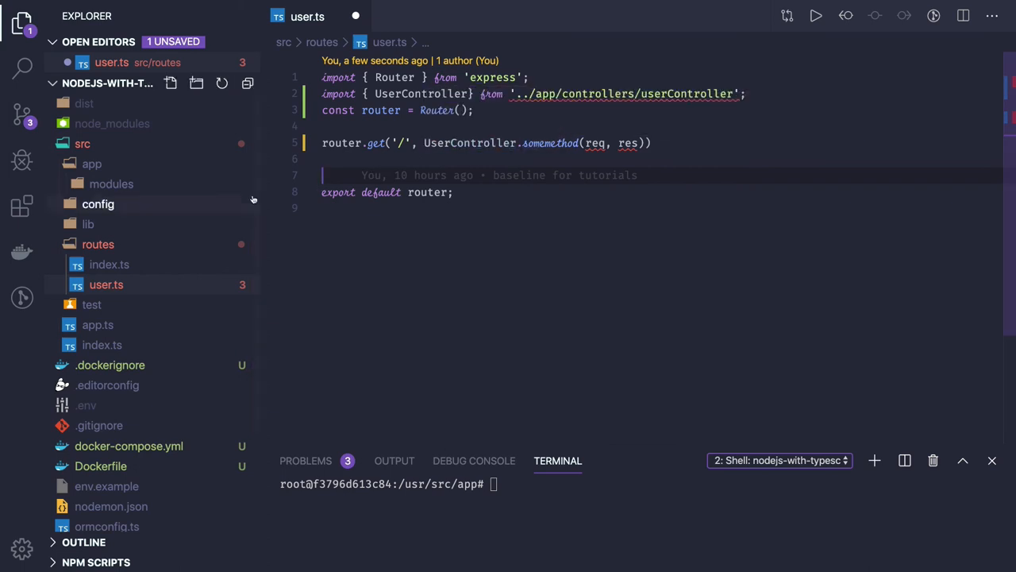
right_click(91, 163)
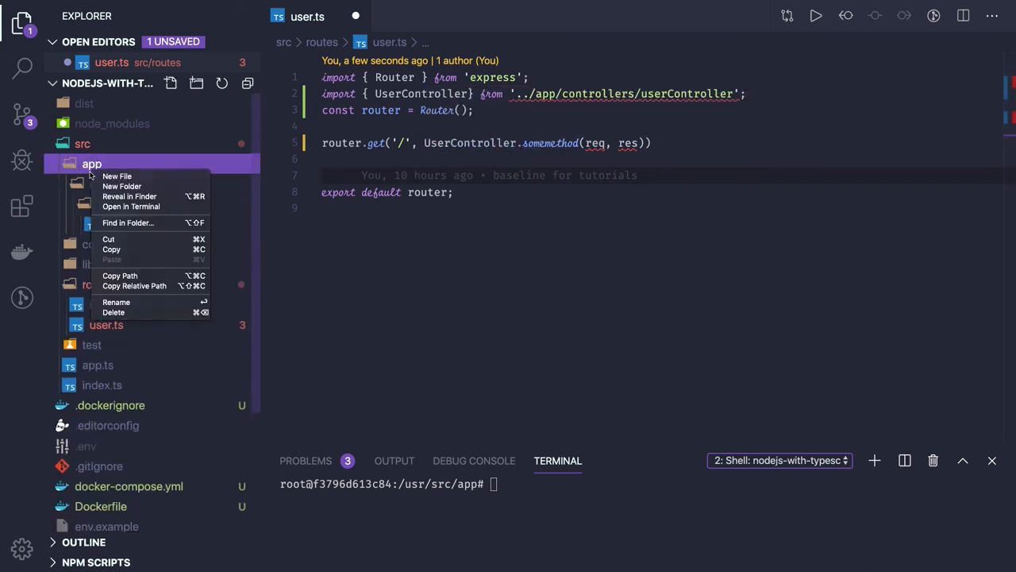
Create a new controller folder and move it into src/app.
click(122, 186)
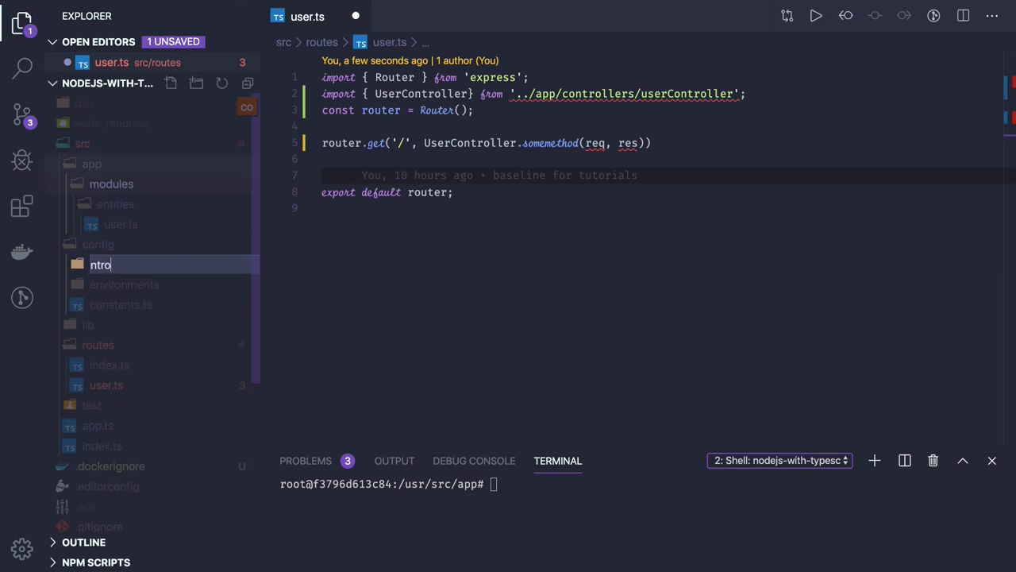
key(ctrl+a)
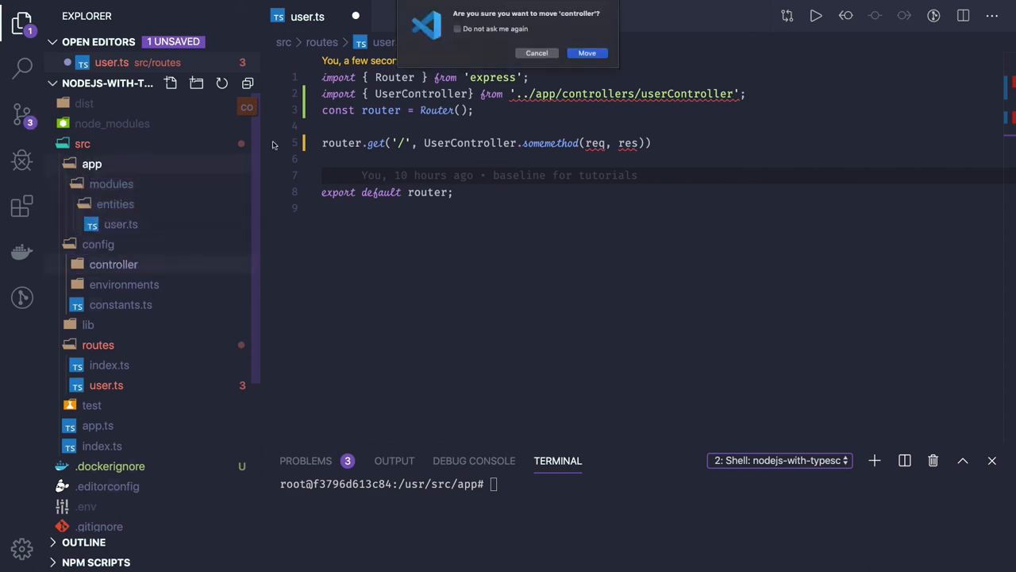
click(587, 52)
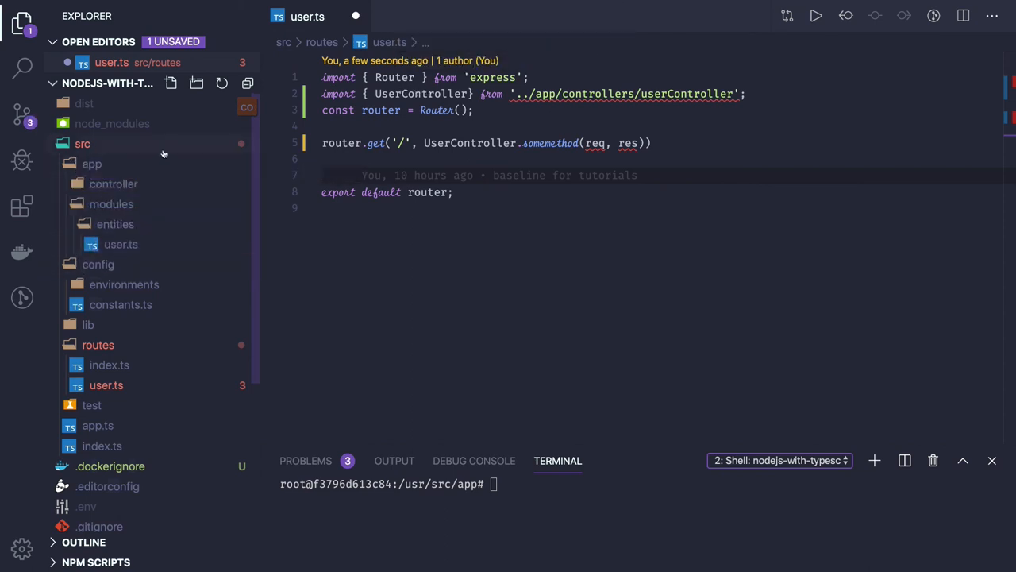
click(111, 204)
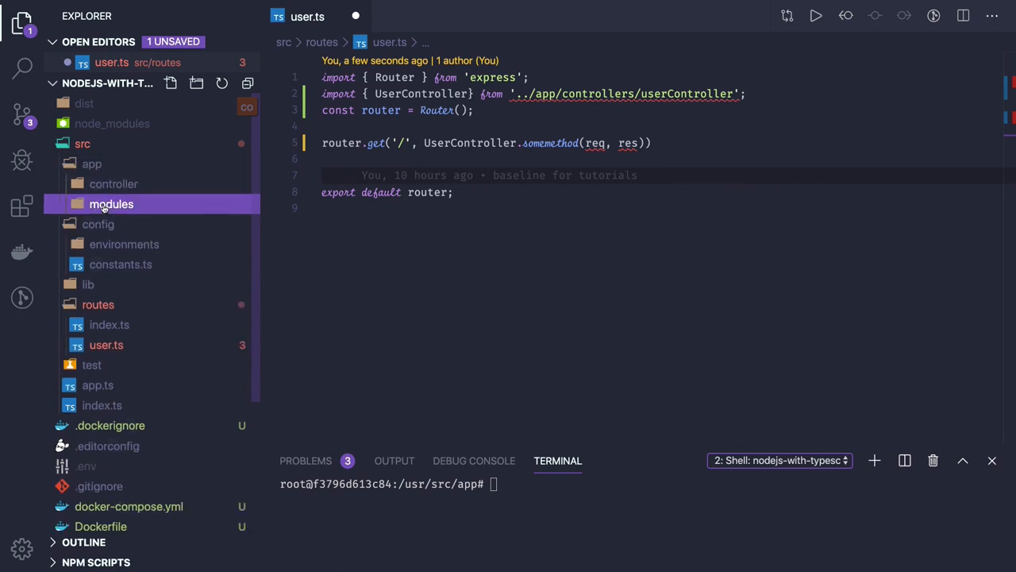
Add a services folder under src/config and save user.ts.
click(92, 164)
text(ervices)
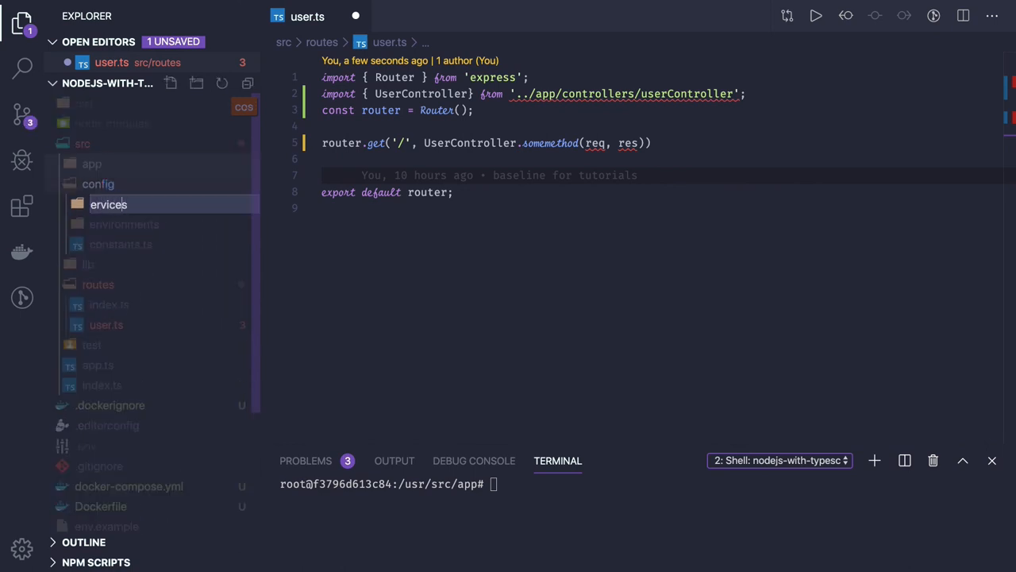
click(110, 224)
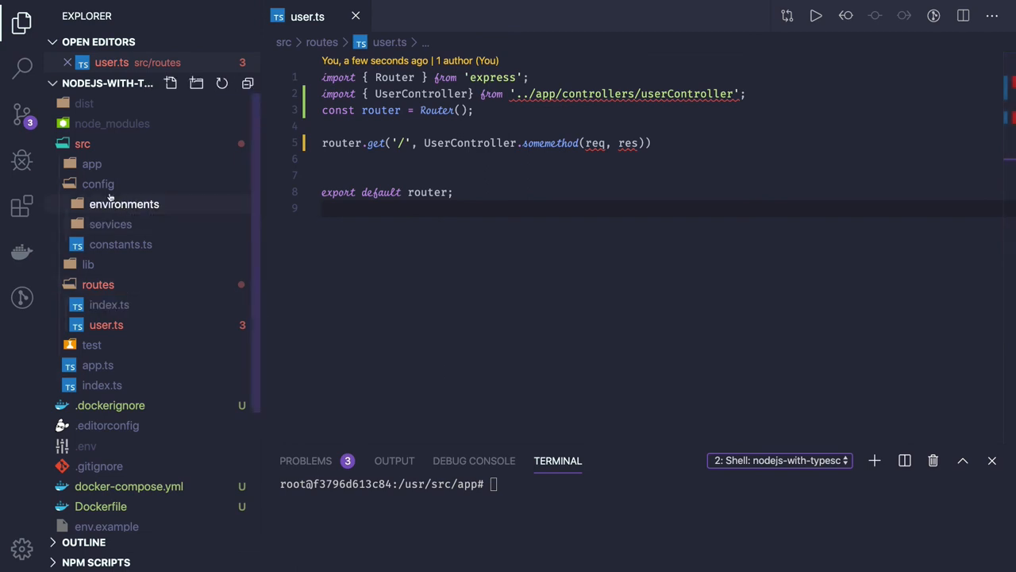
Expand src/config/environments in the Explorer to reveal development.ts and test.ts.
click(124, 204)
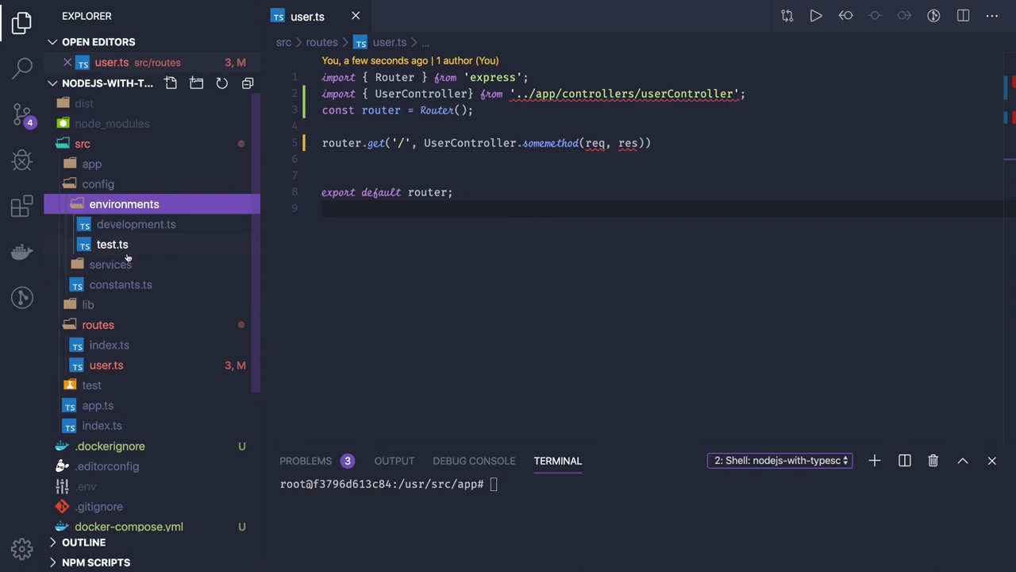
mouse_move(112, 244)
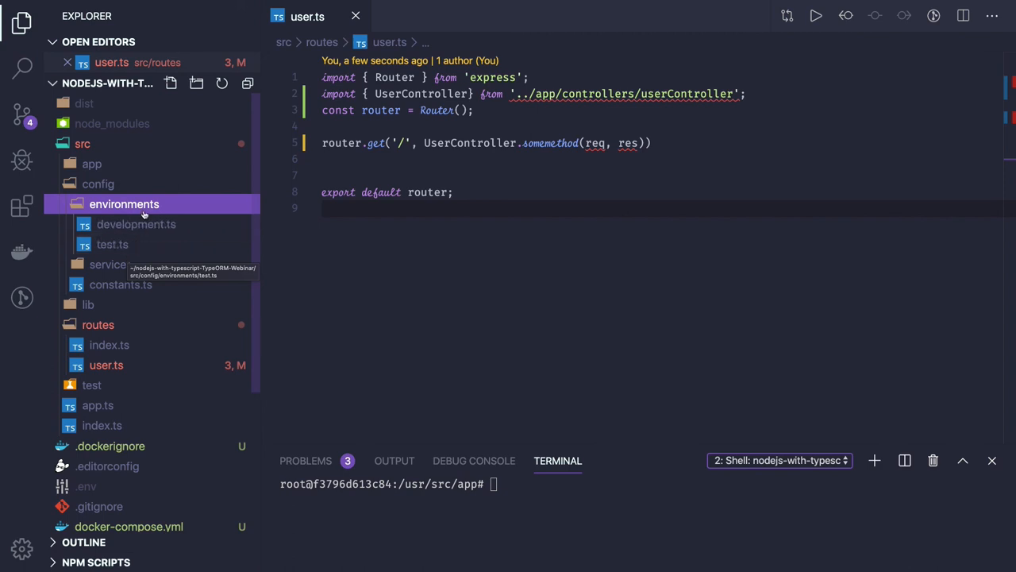
mouse_move(278, 244)
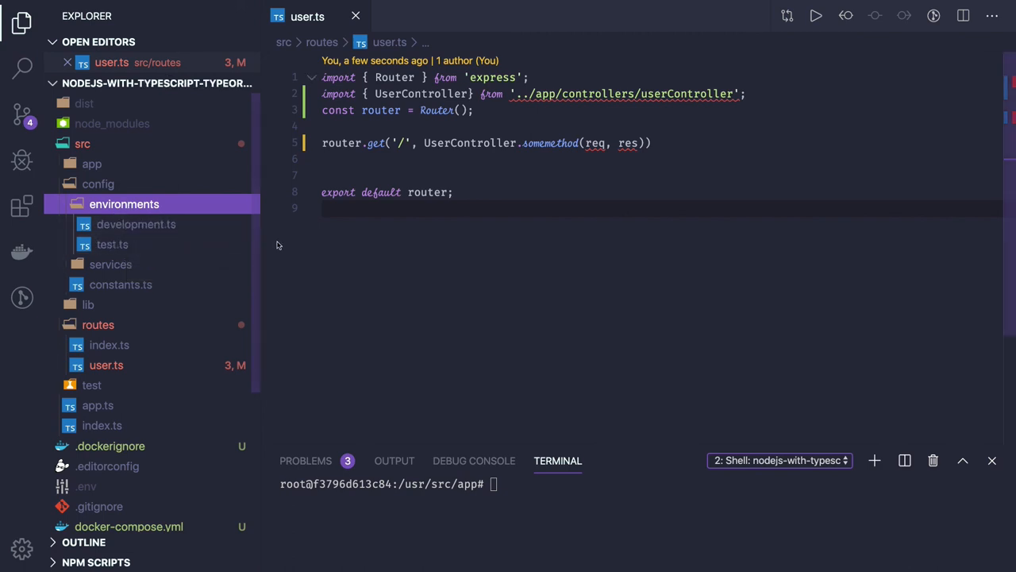